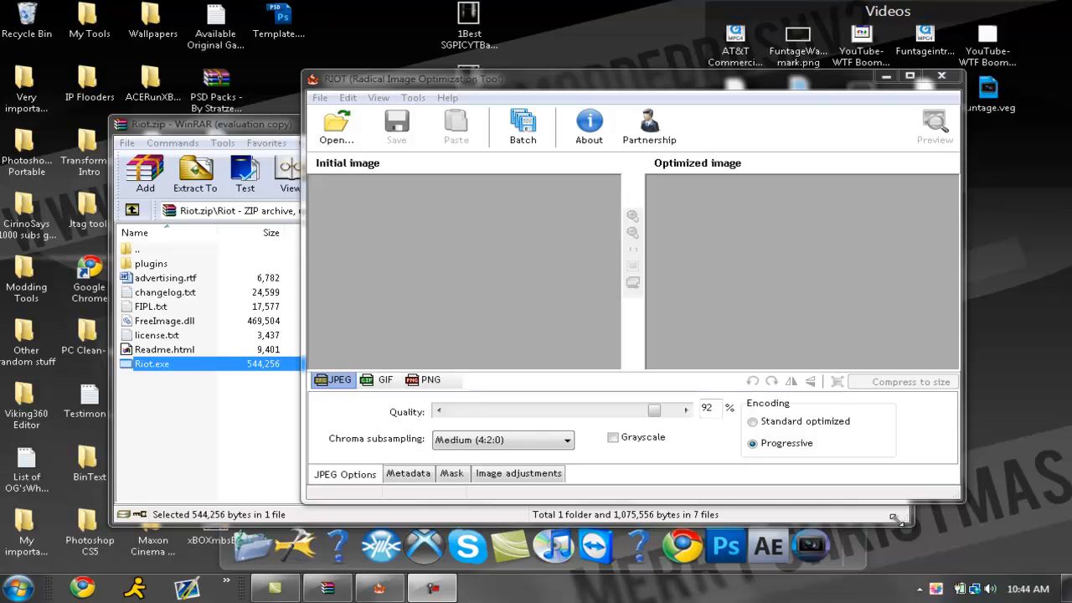
Step: Bring RIOT, launched from the WinRAR archive, to the front and select the desktop PNG
click(210, 124)
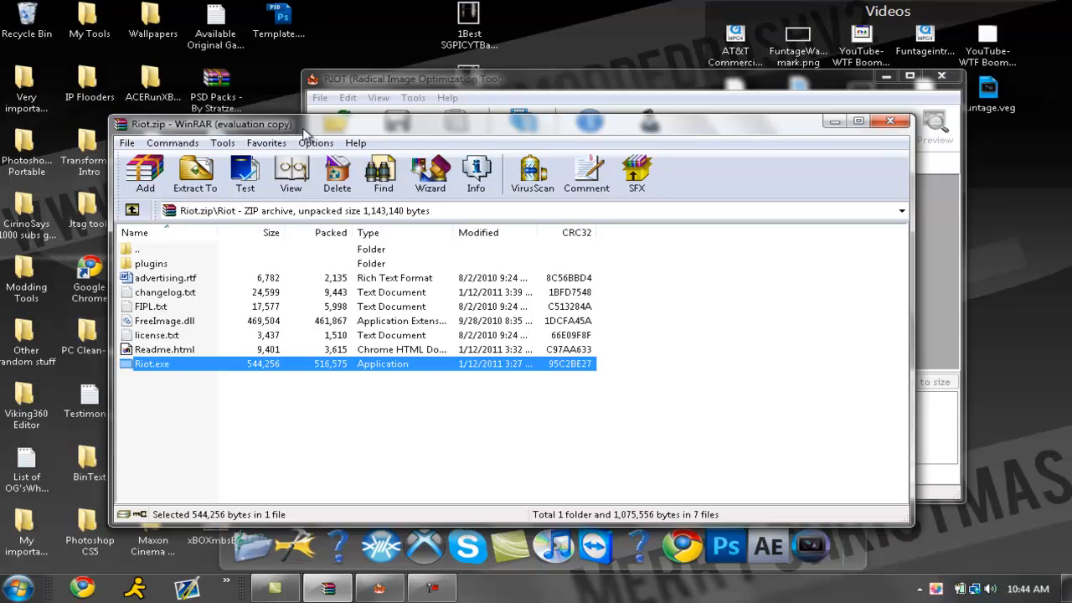
click(411, 79)
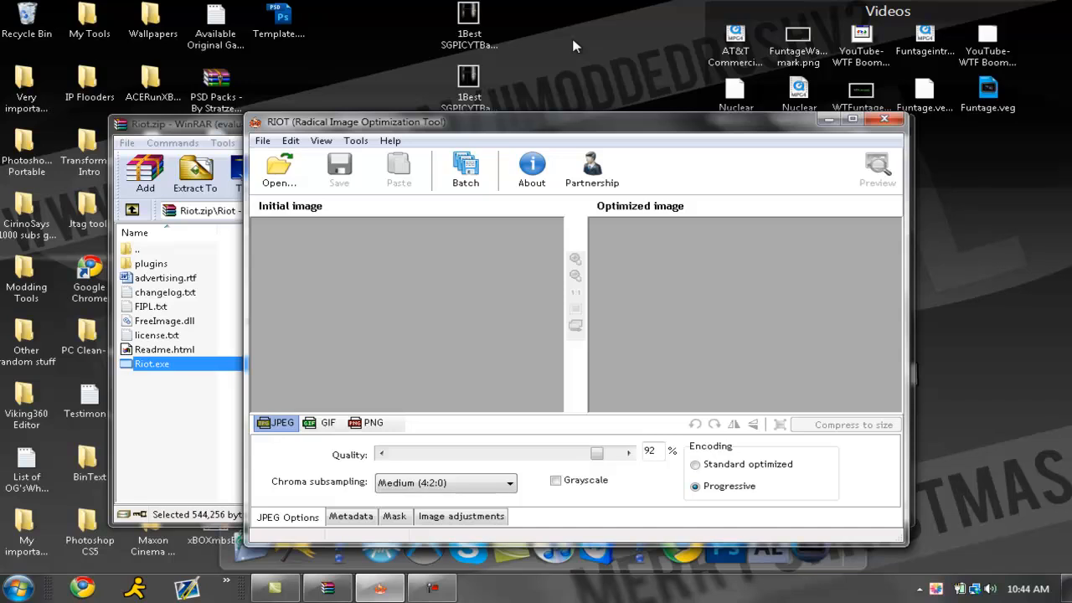
click(469, 21)
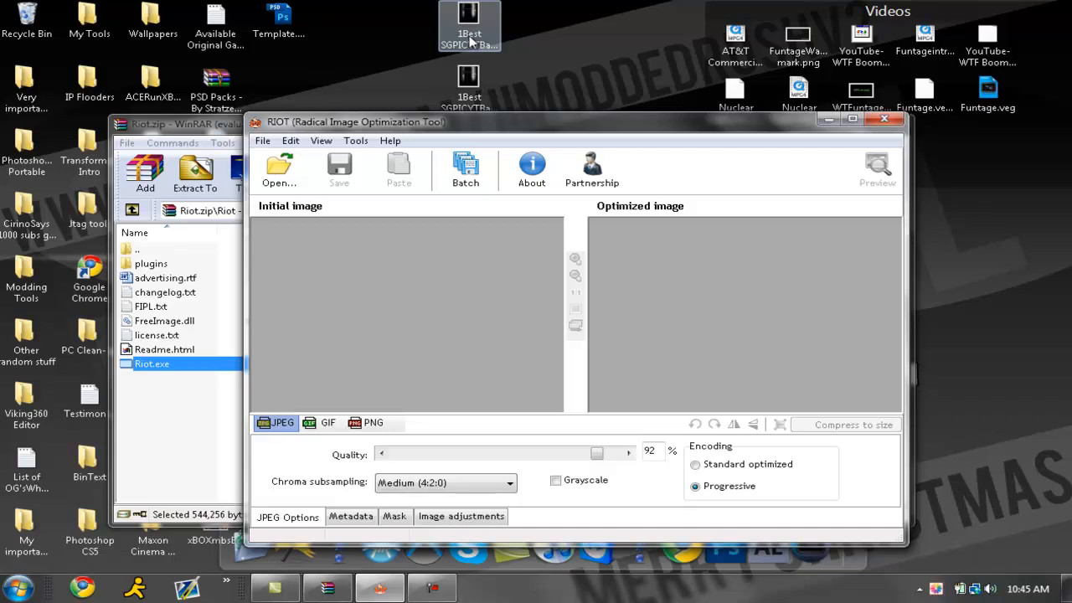
right_click(469, 26)
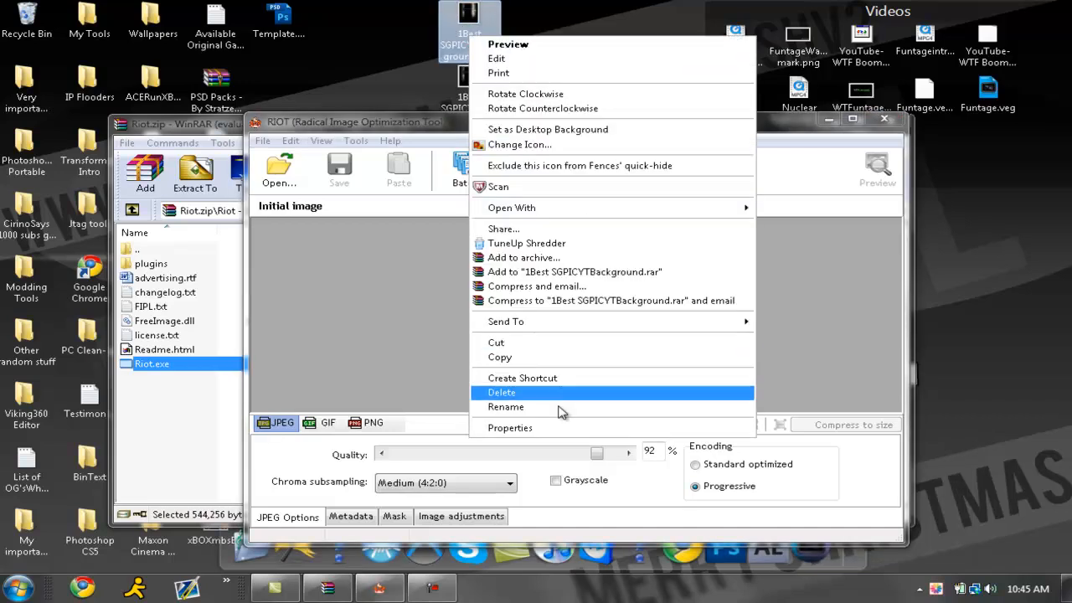
click(510, 428)
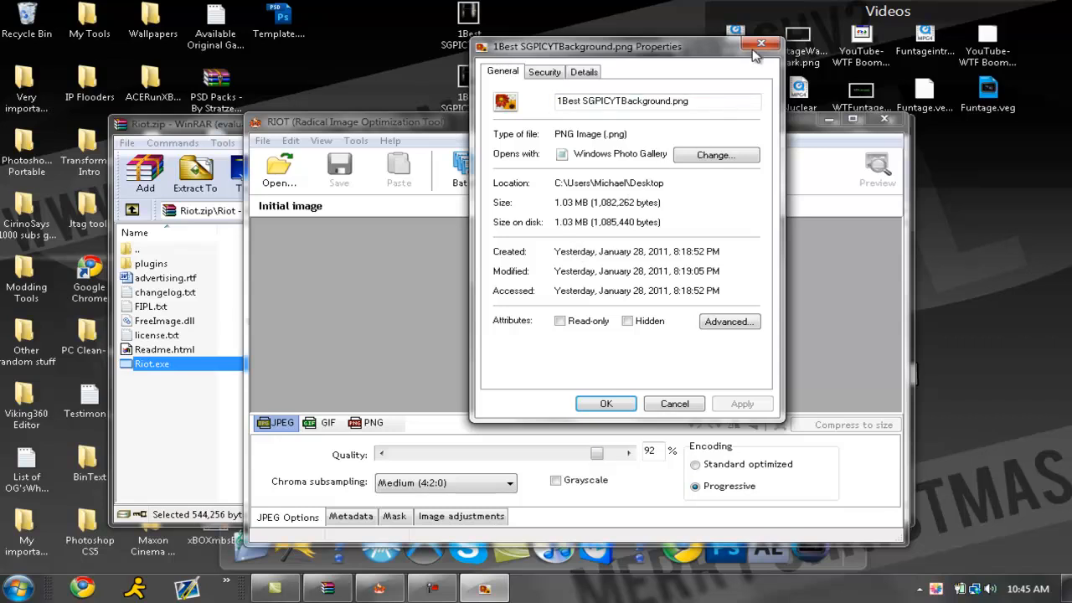
click(761, 43)
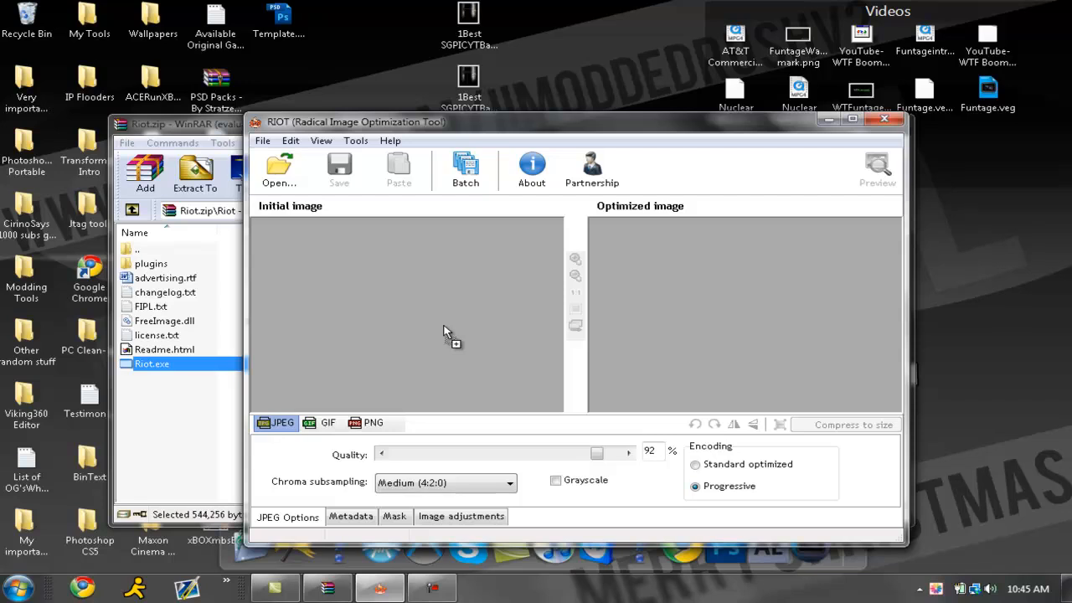
Step: Load the 2000×2328 PNG into RIOT unresized, yielding a 245,382-byte quality-92 JPEG
click(279, 170)
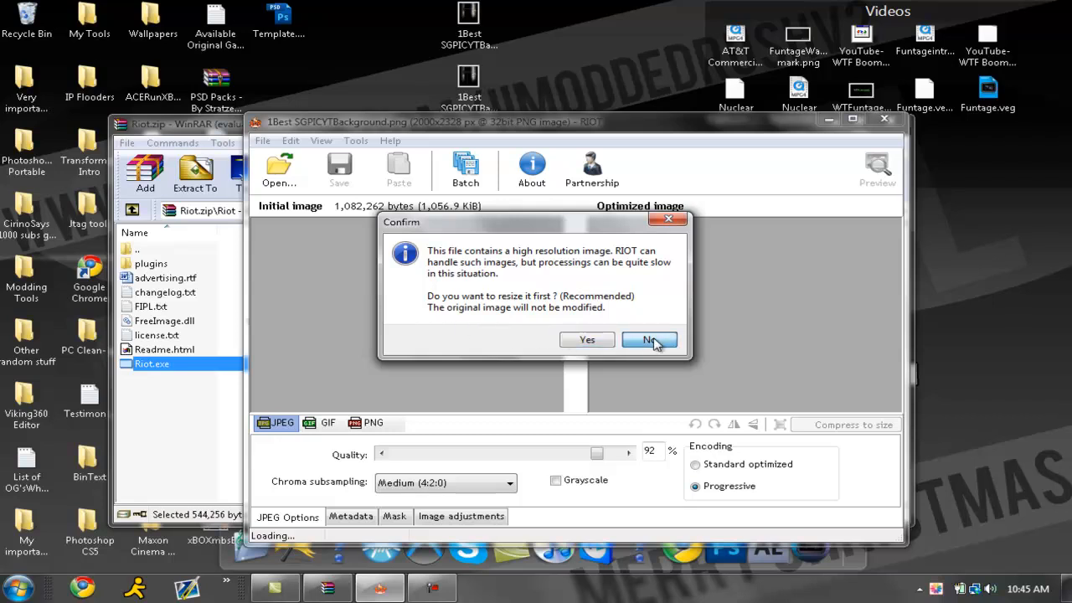
click(649, 339)
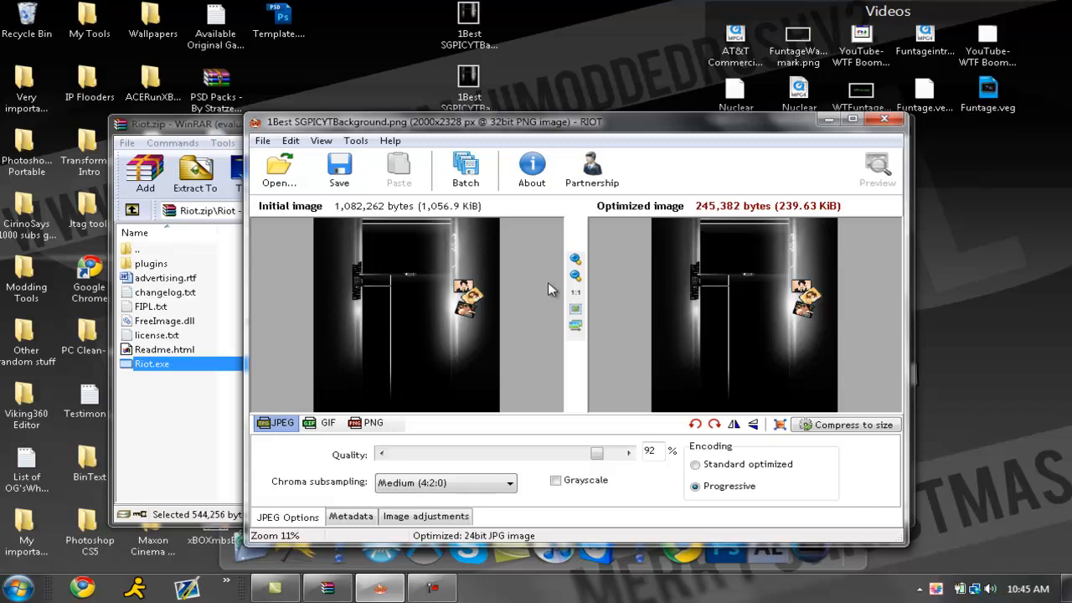
click(469, 26)
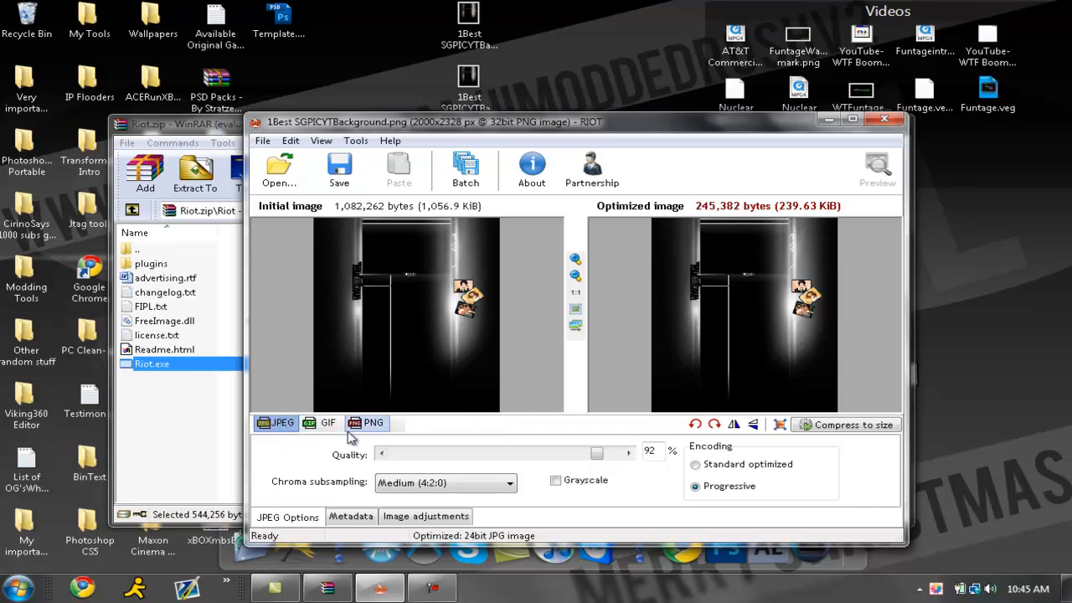
mouse_move(383, 453)
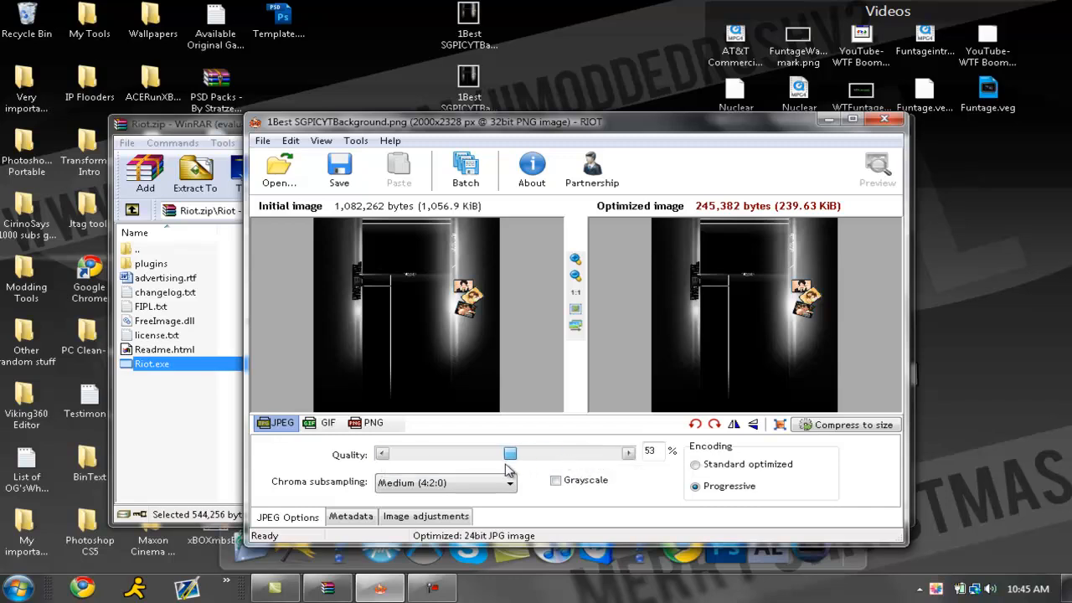
drag(510, 454, 560, 453)
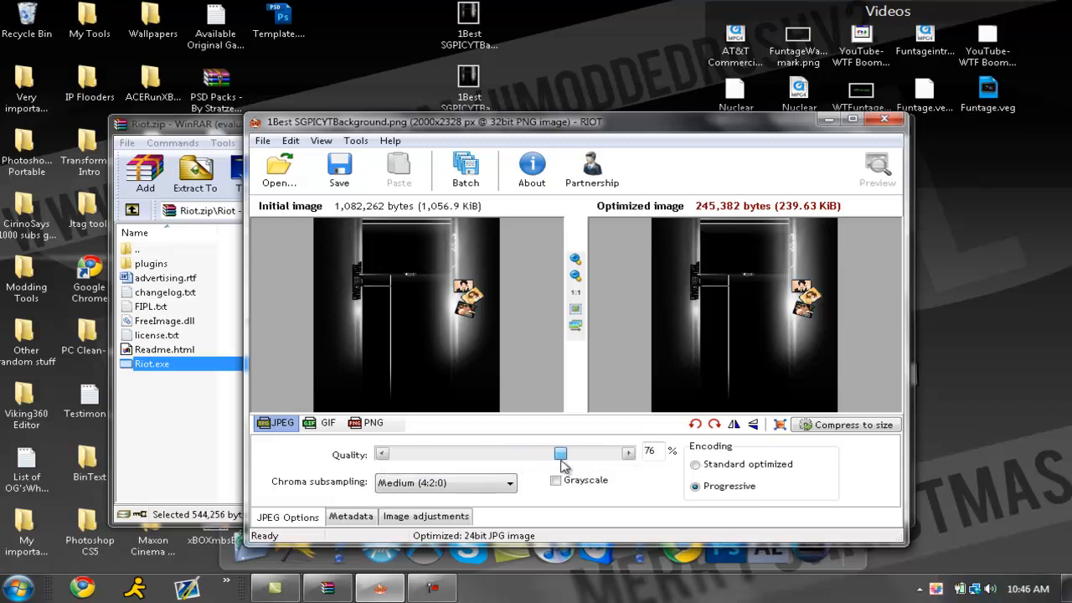
drag(560, 453, 580, 453)
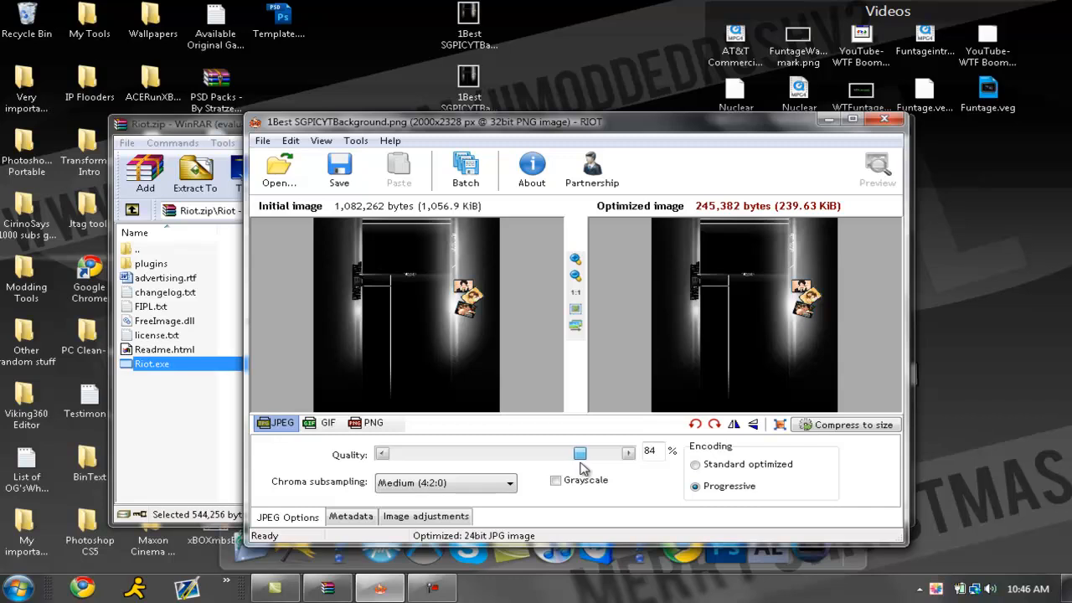
drag(580, 453, 595, 453)
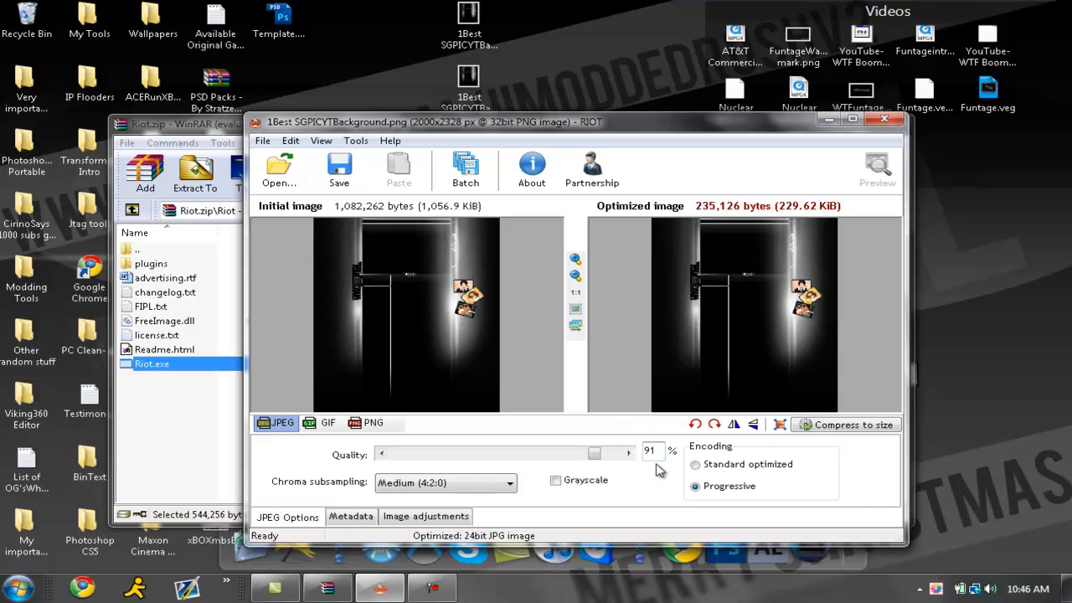
click(652, 451)
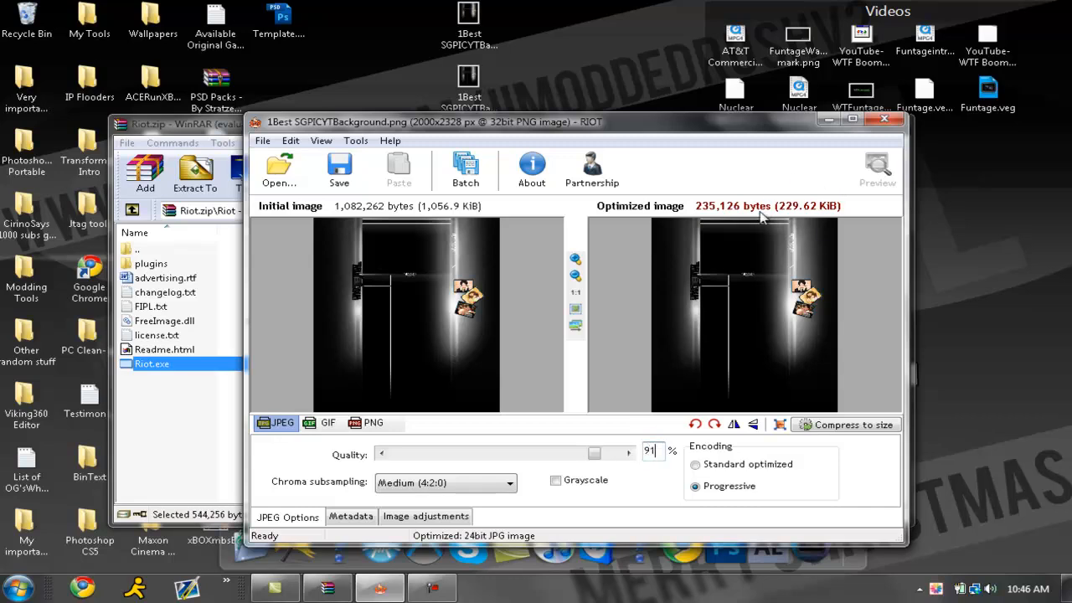
mouse_move(763, 198)
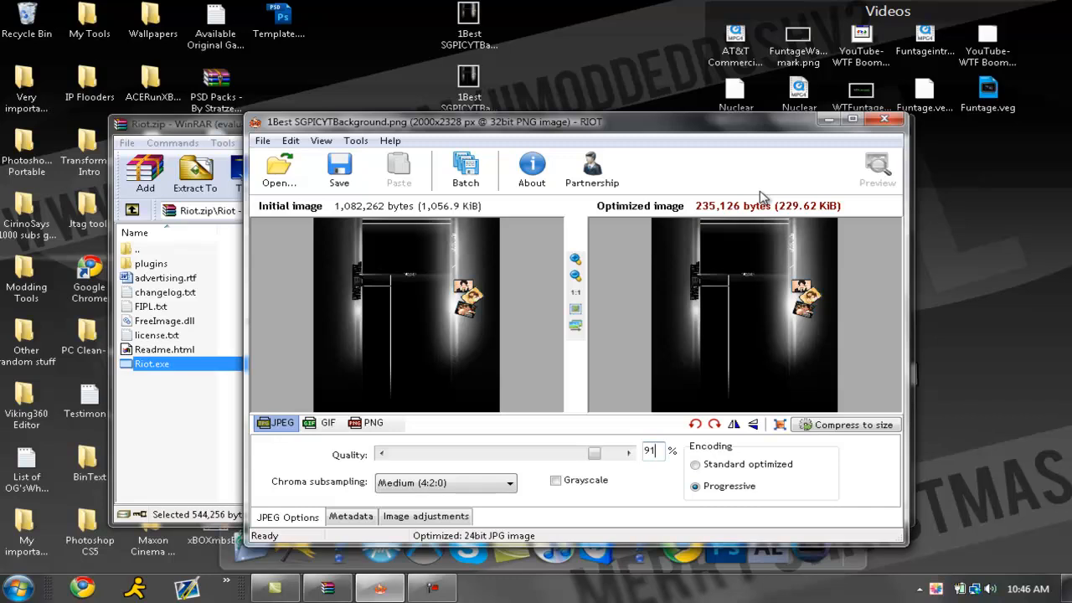
mouse_move(674, 466)
text(92)
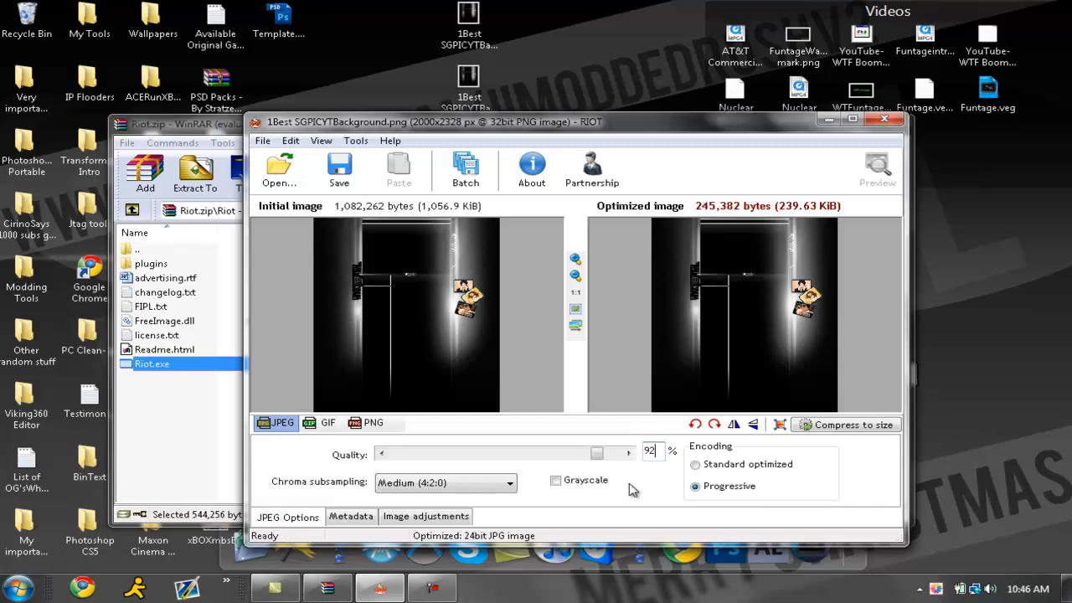
click(629, 449)
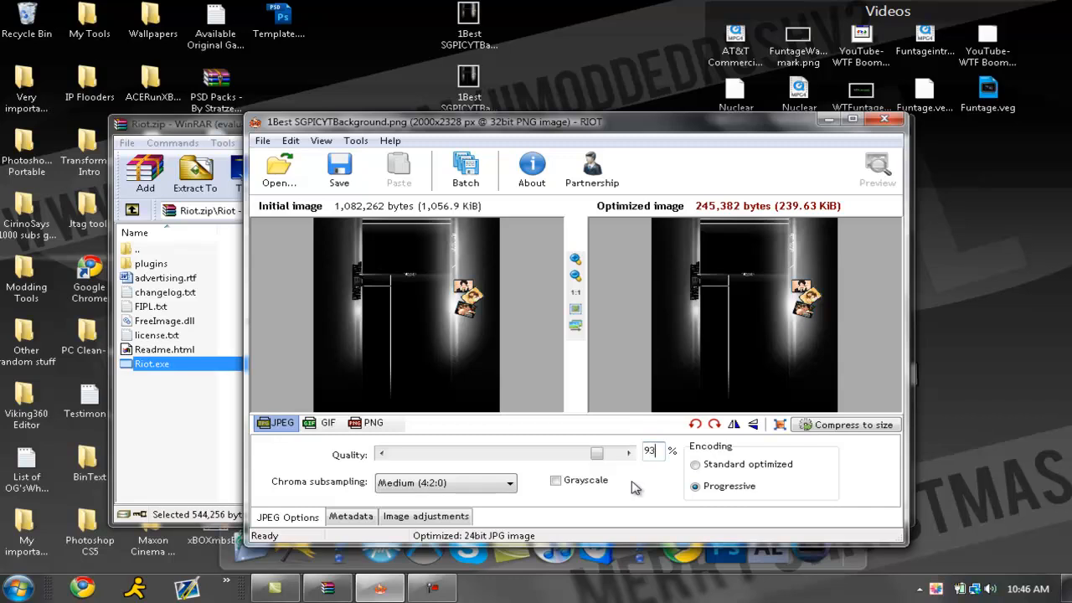
click(695, 464)
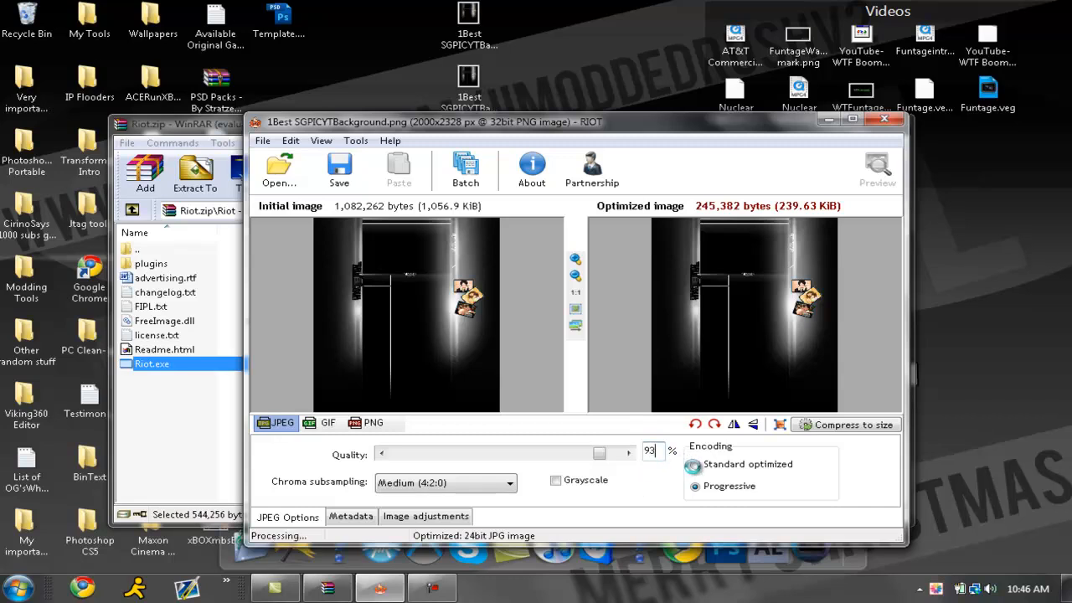
click(694, 464)
text(92)
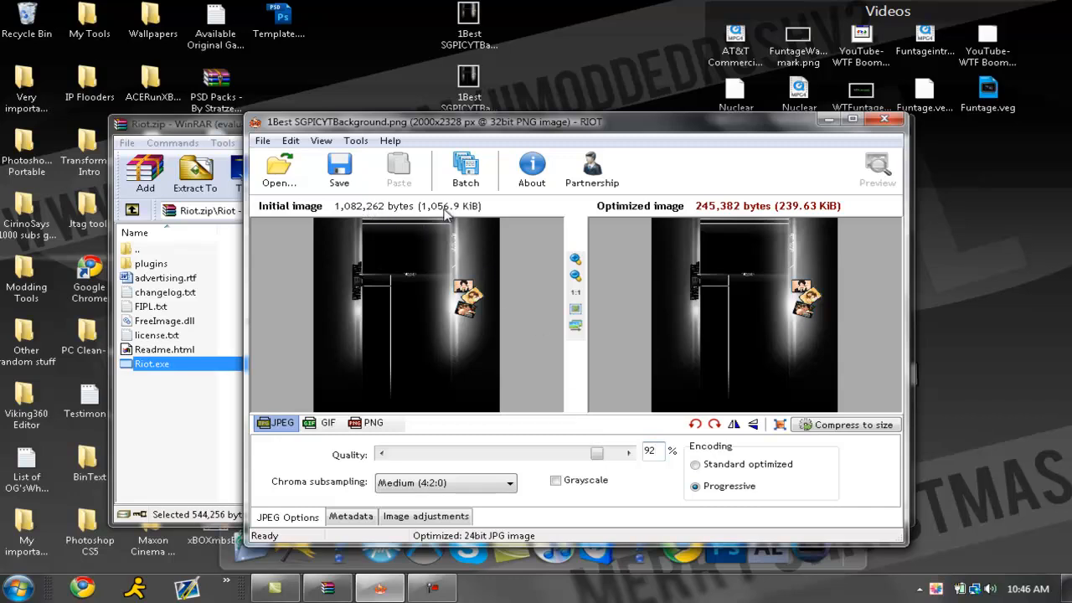
mouse_move(808, 210)
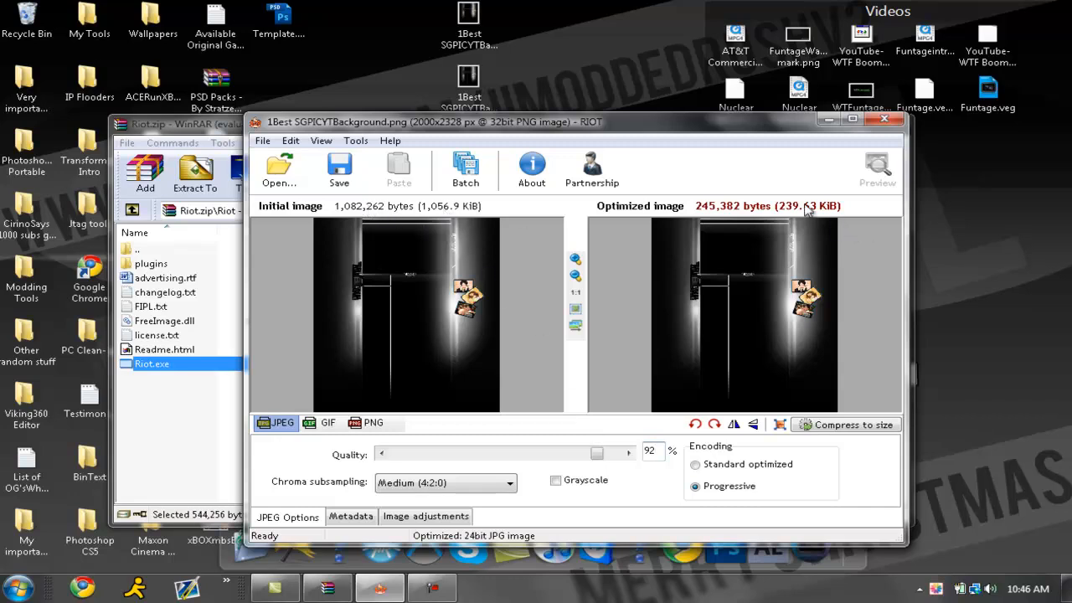
mouse_move(785, 236)
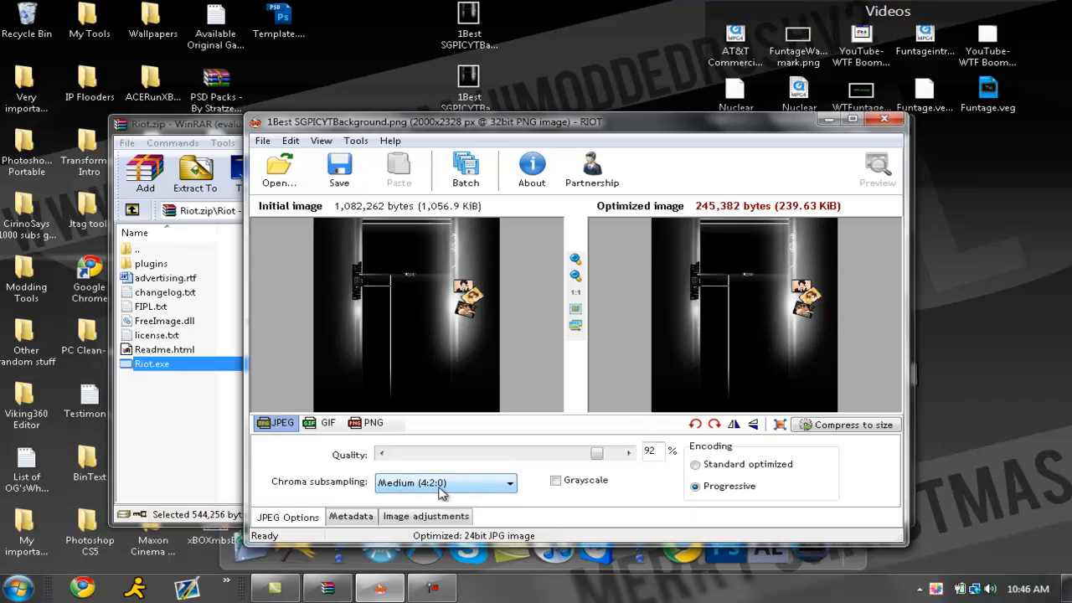
mouse_move(562, 492)
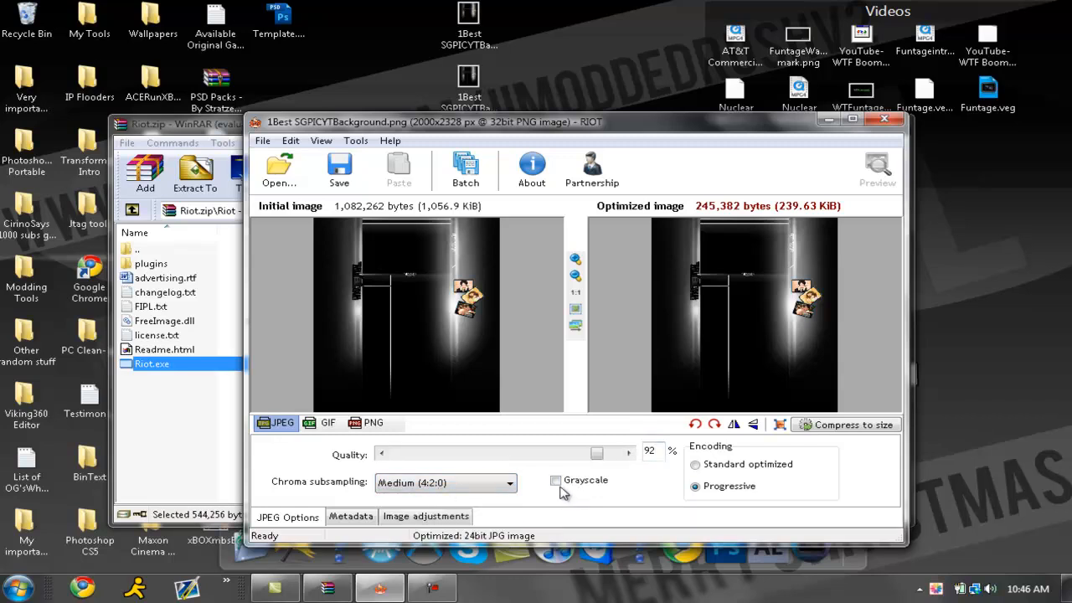
mouse_move(555, 480)
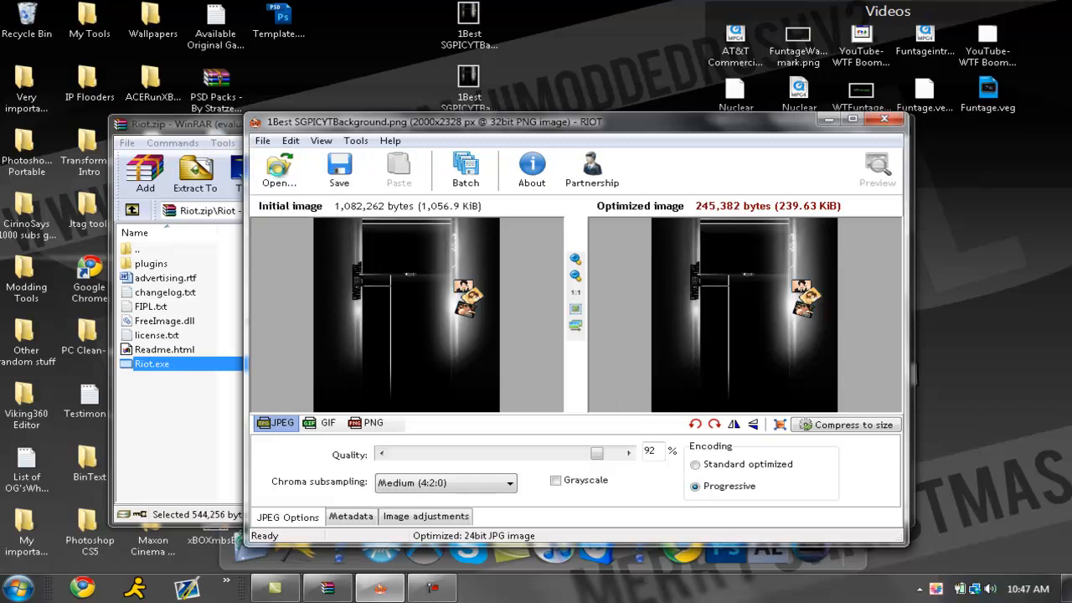
Step: Save the JPEG, replacing the existing 1Best SGPICYTBackground.jpg
click(339, 168)
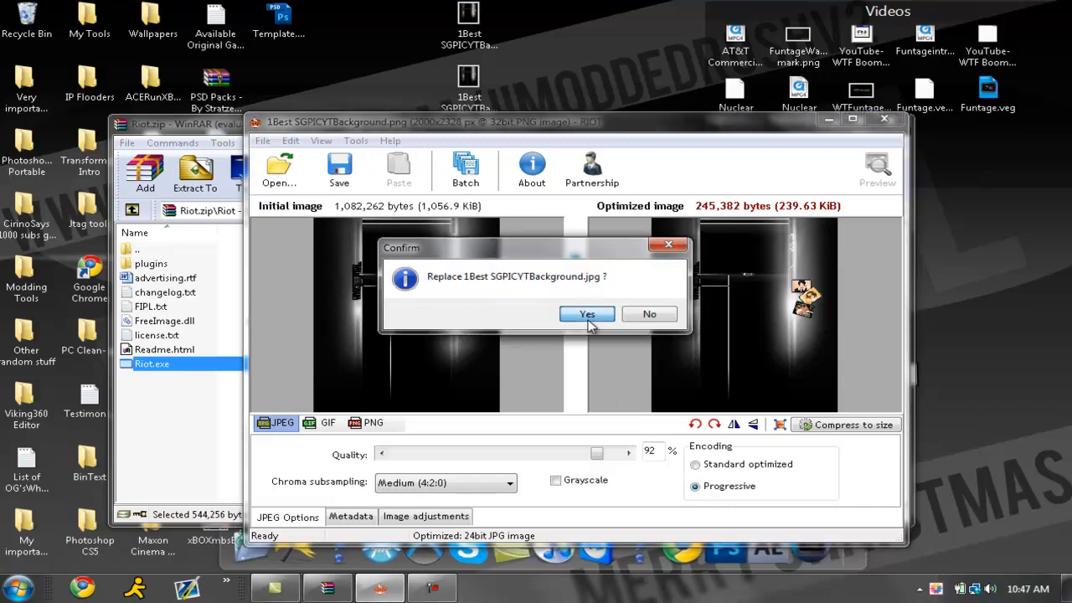
click(586, 313)
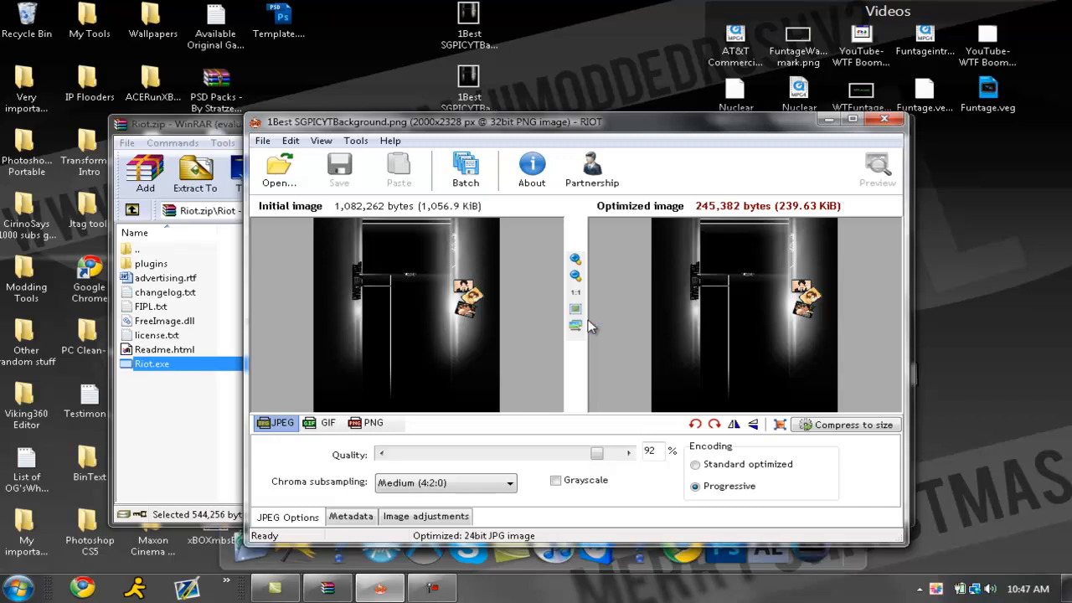
mouse_move(856, 154)
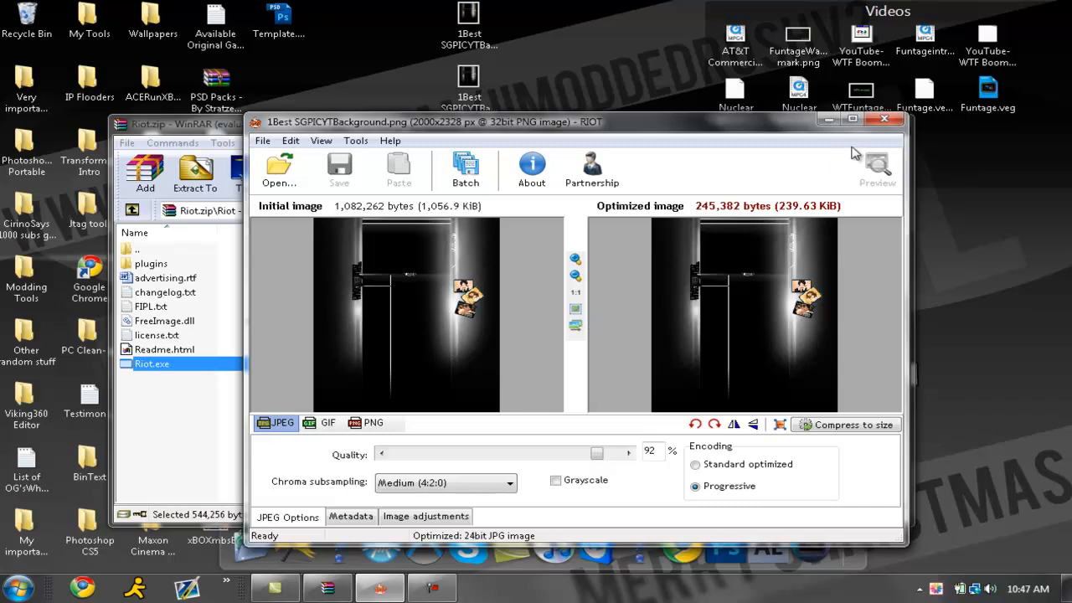
Step: Minimize RIOT and pause the featured video on the YouTube channel page
click(884, 119)
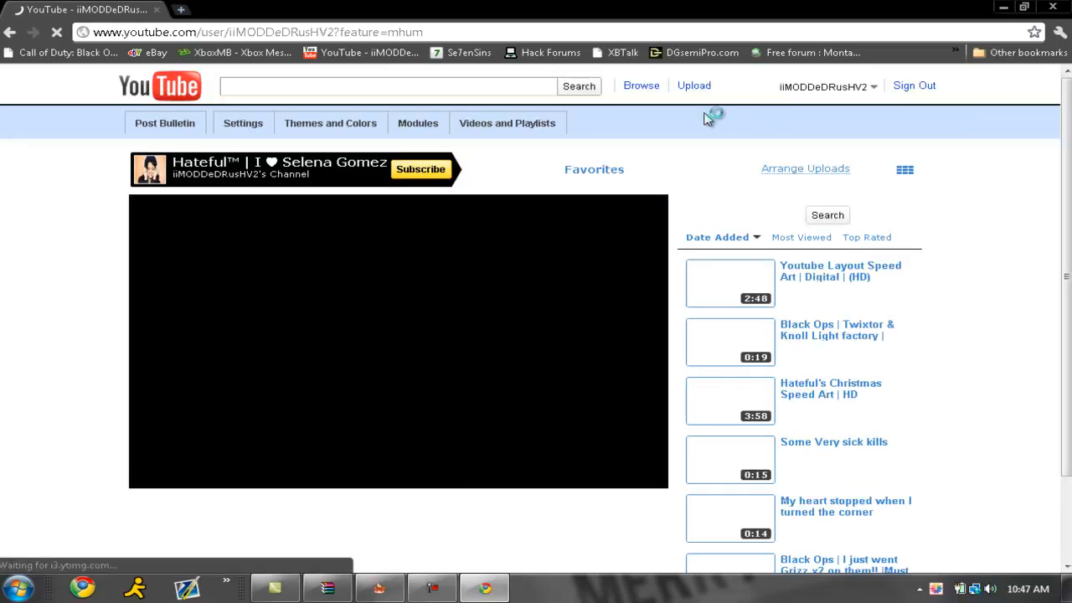
scroll(down, 3)
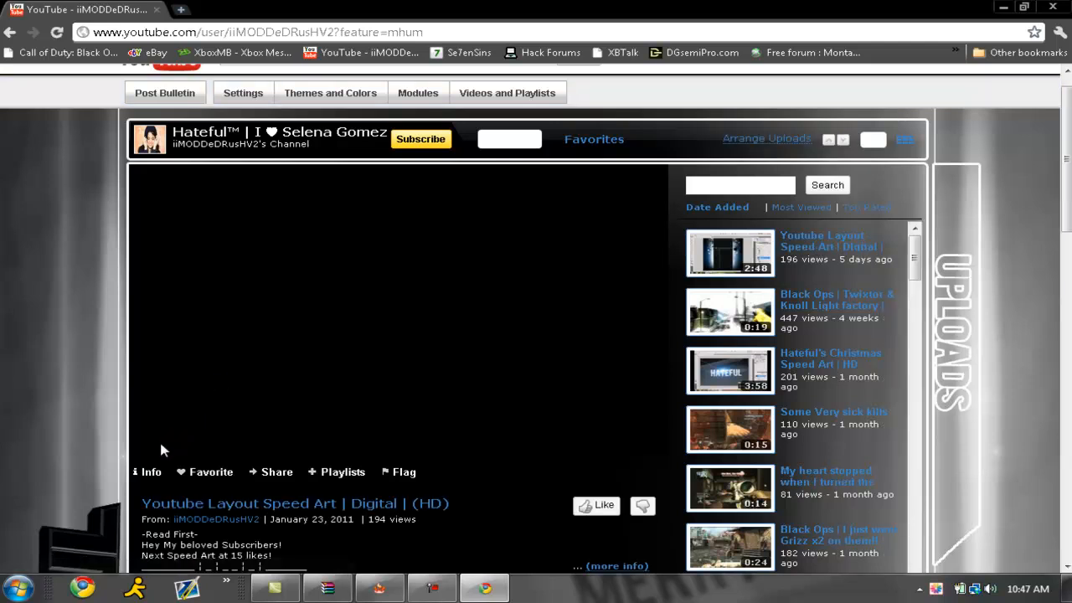
click(398, 318)
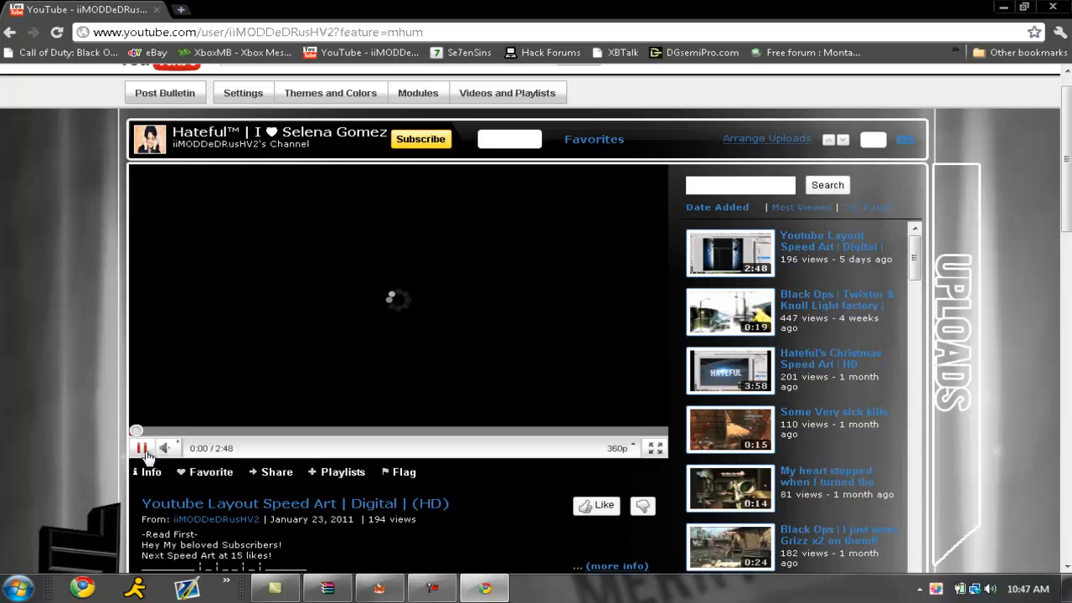
click(142, 448)
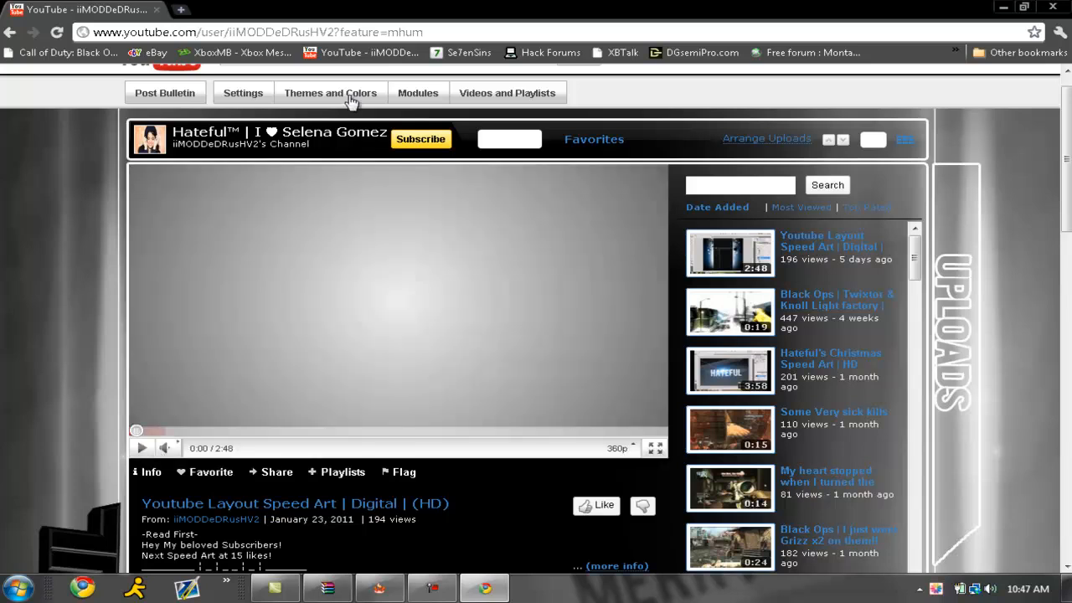
Step: Show the Themes and Colors editor with the "Sick Backround" theme
click(330, 93)
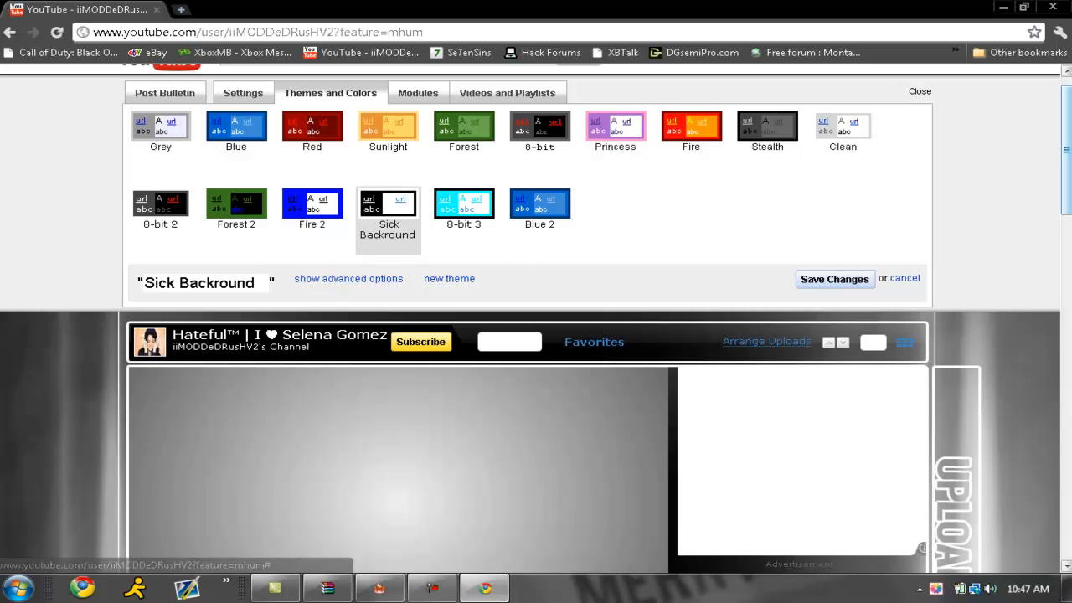
scroll(down, 3)
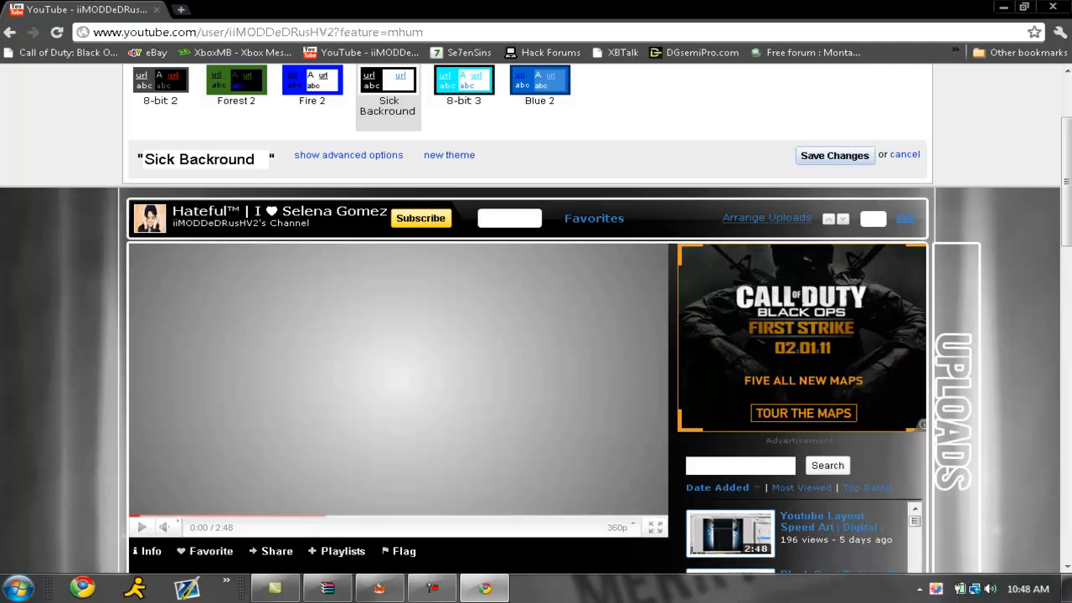
scroll(down, 3)
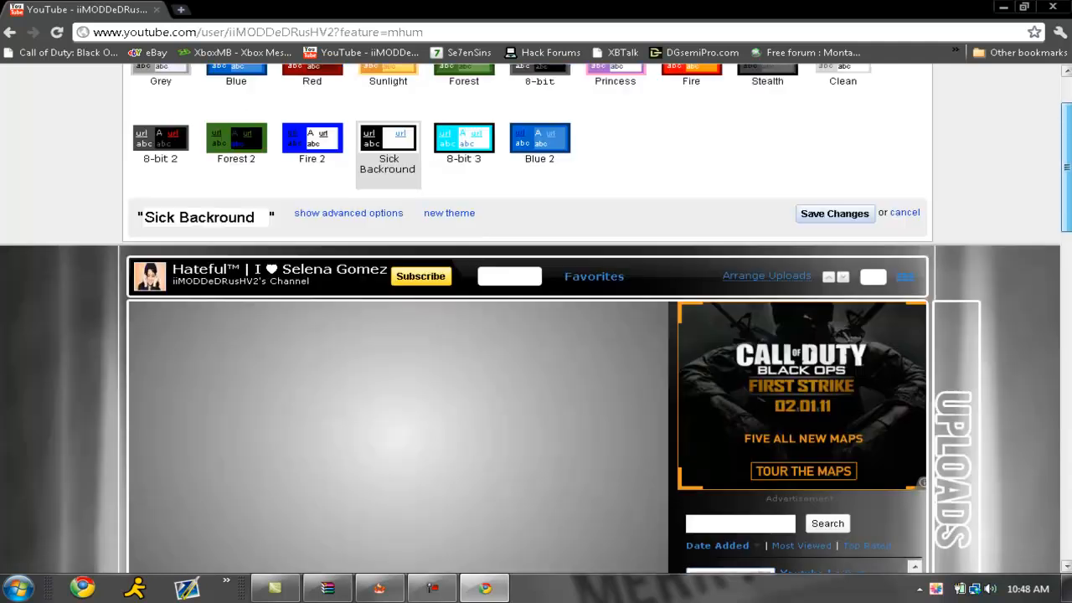
mouse_move(376, 217)
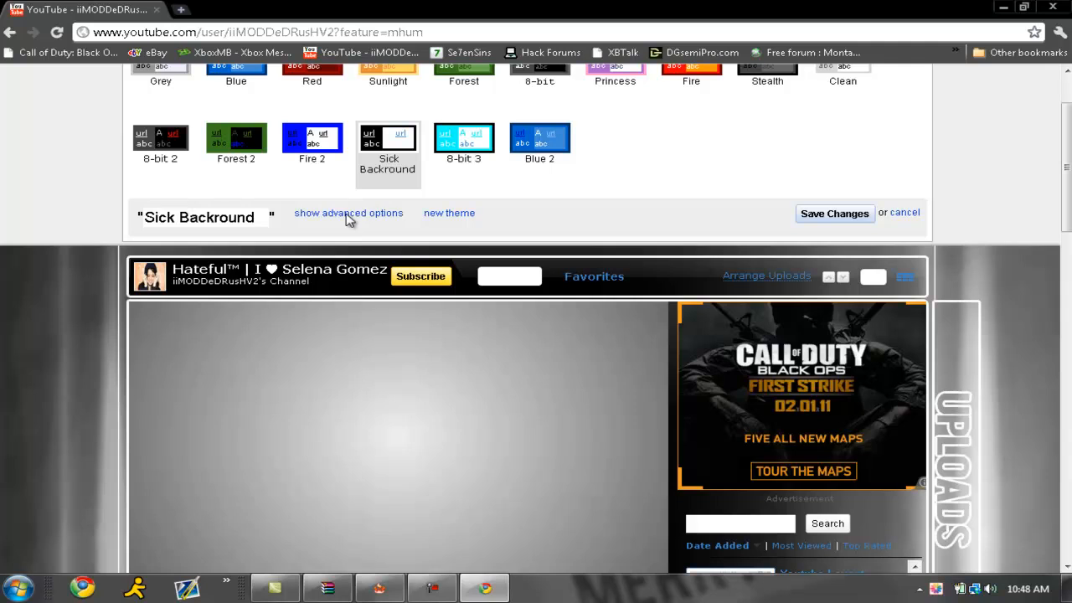
Step: In advanced theme options, delete the old background image and choose the new JPG
click(349, 212)
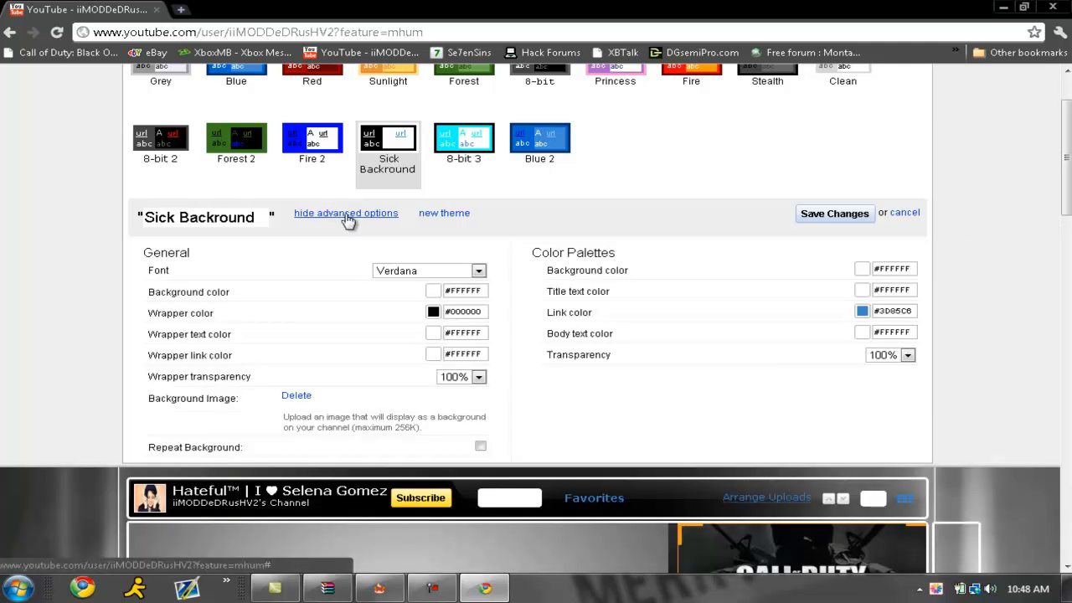
click(296, 394)
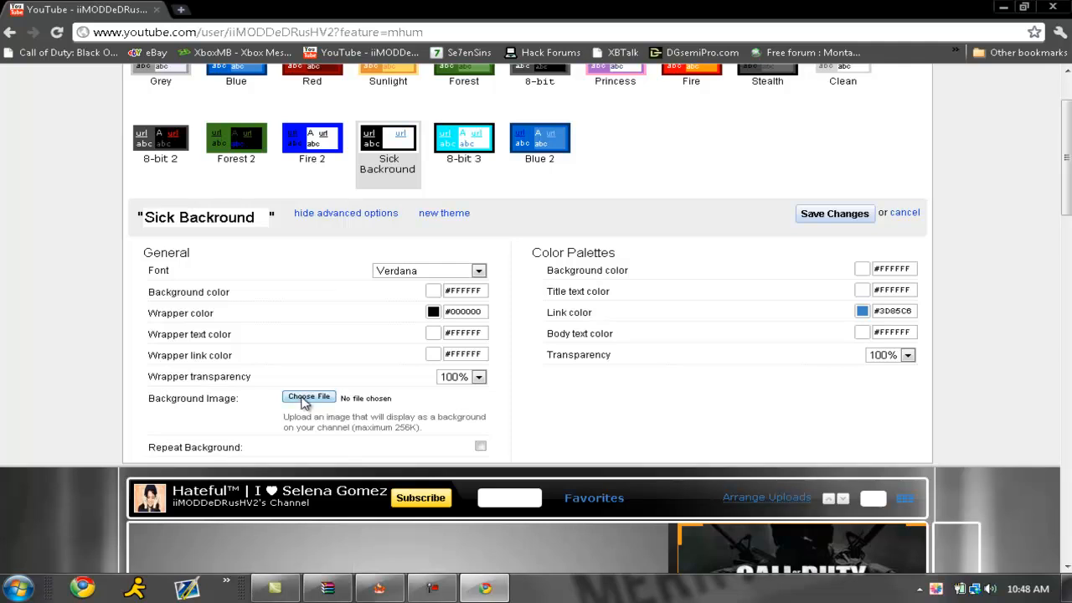
click(308, 396)
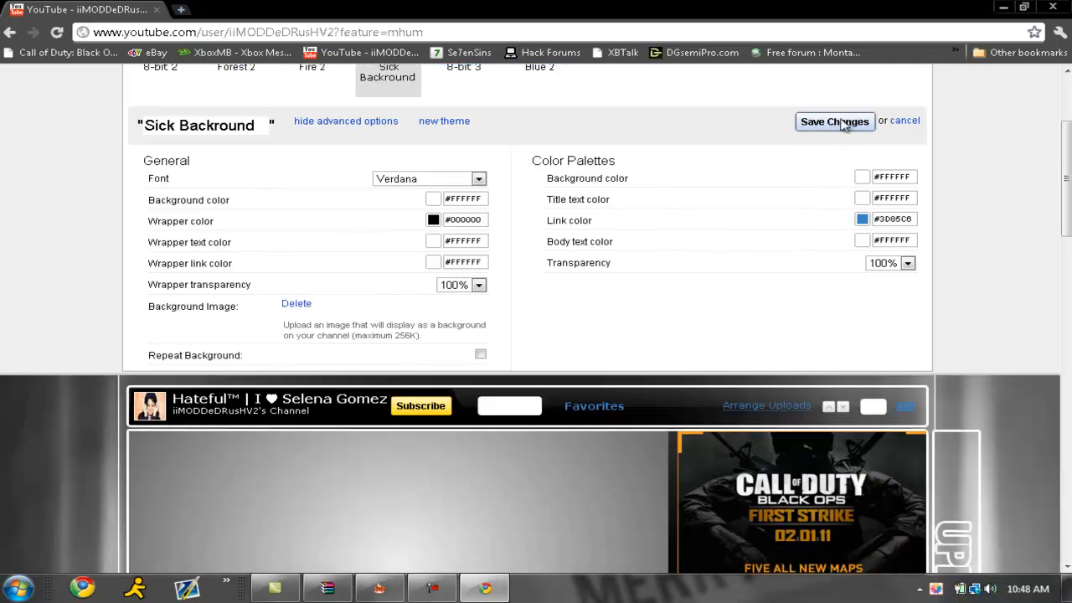
Step: Save the theme changes and scroll the channel page to view the new background
click(834, 121)
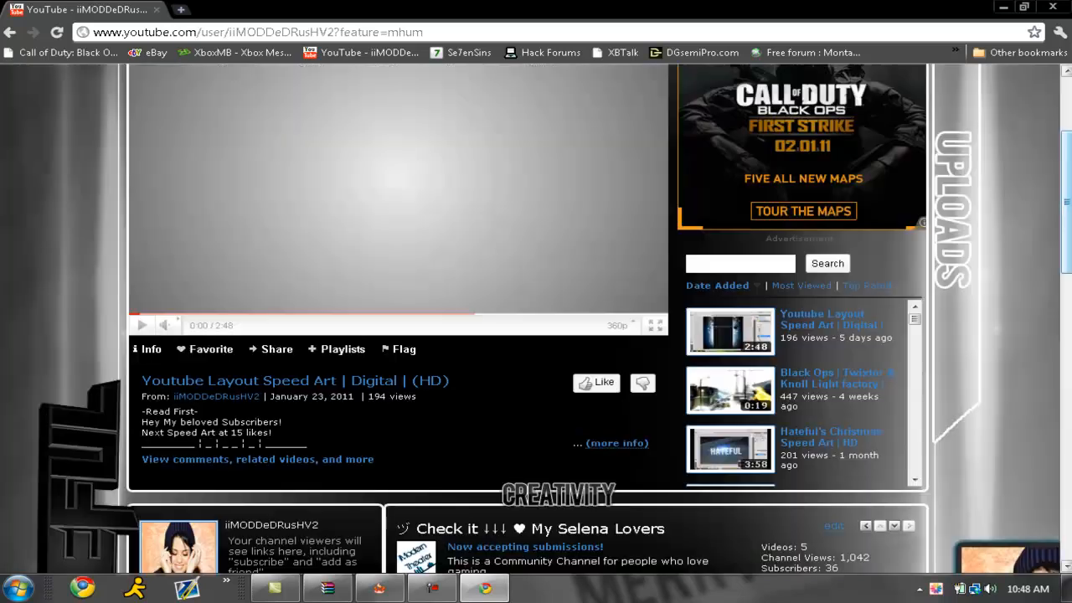
scroll(down, 3)
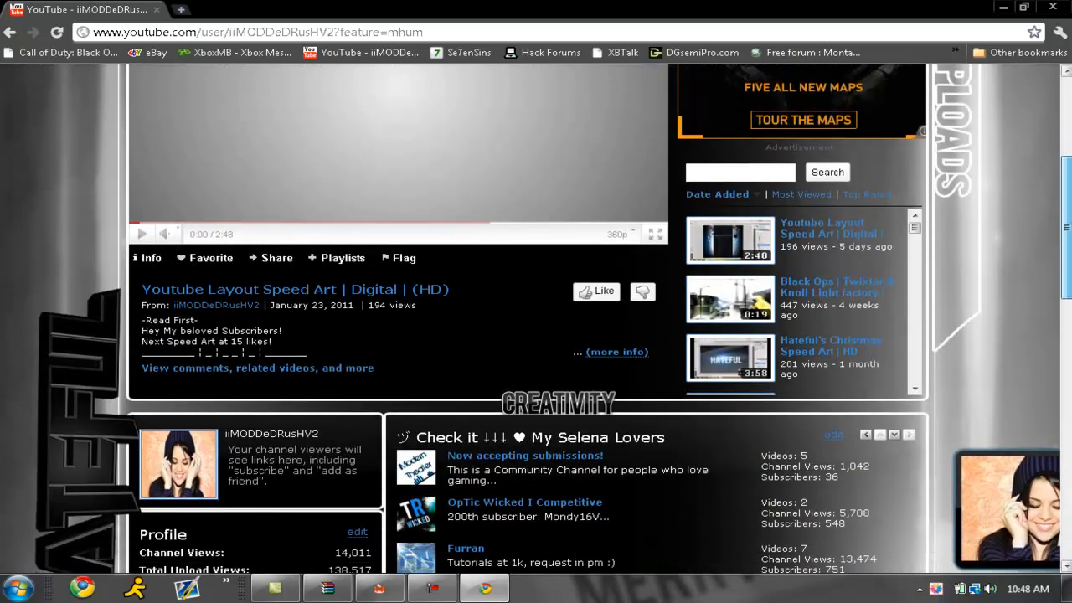
scroll(down, 3)
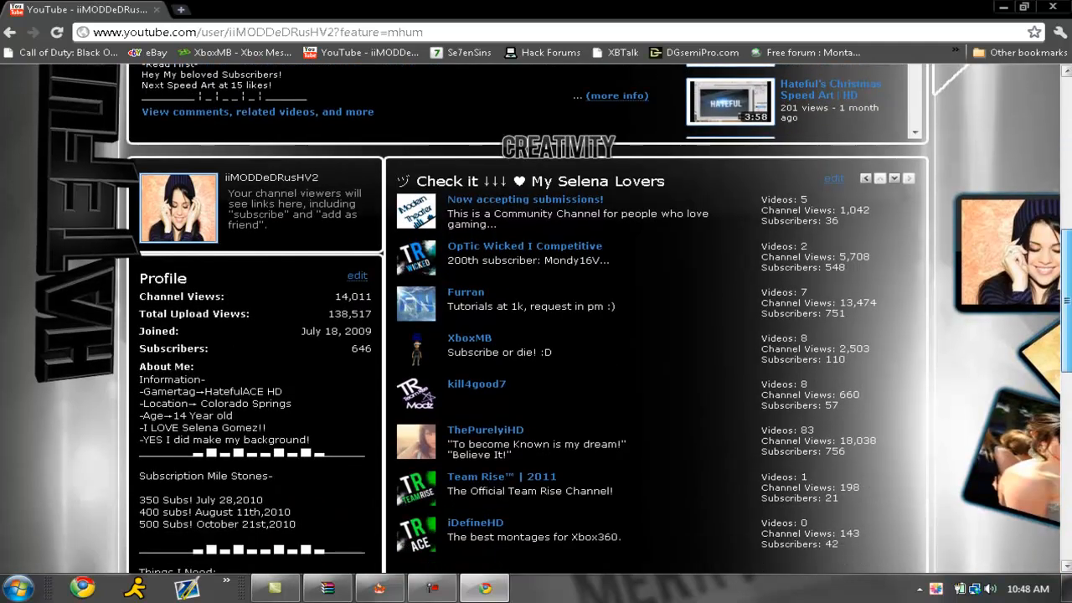
scroll(down, 3)
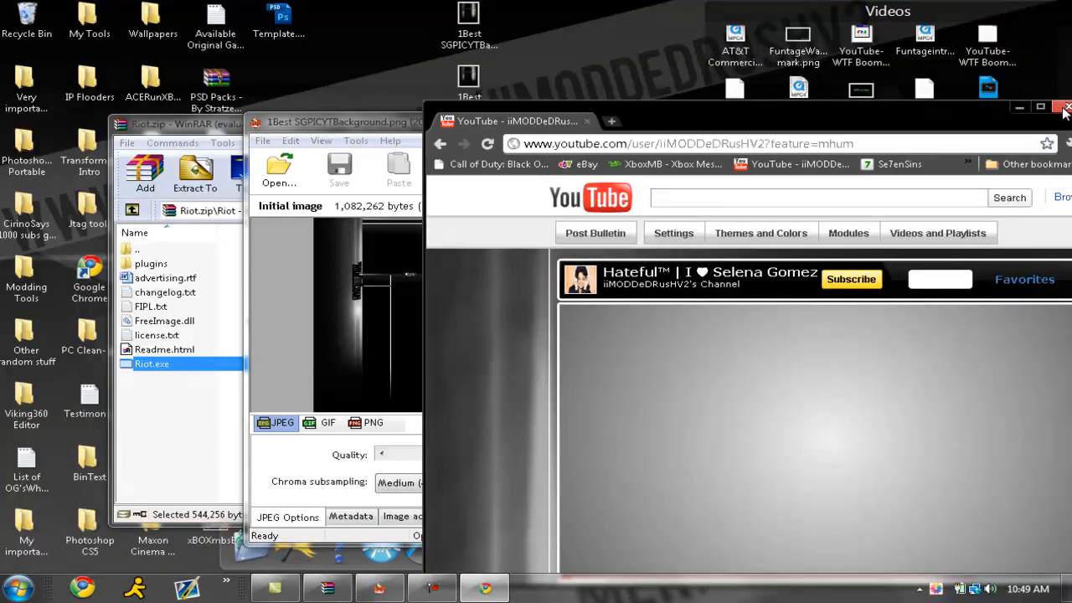
Step: Close the browser to return to RIOT showing the compressed background
click(1065, 107)
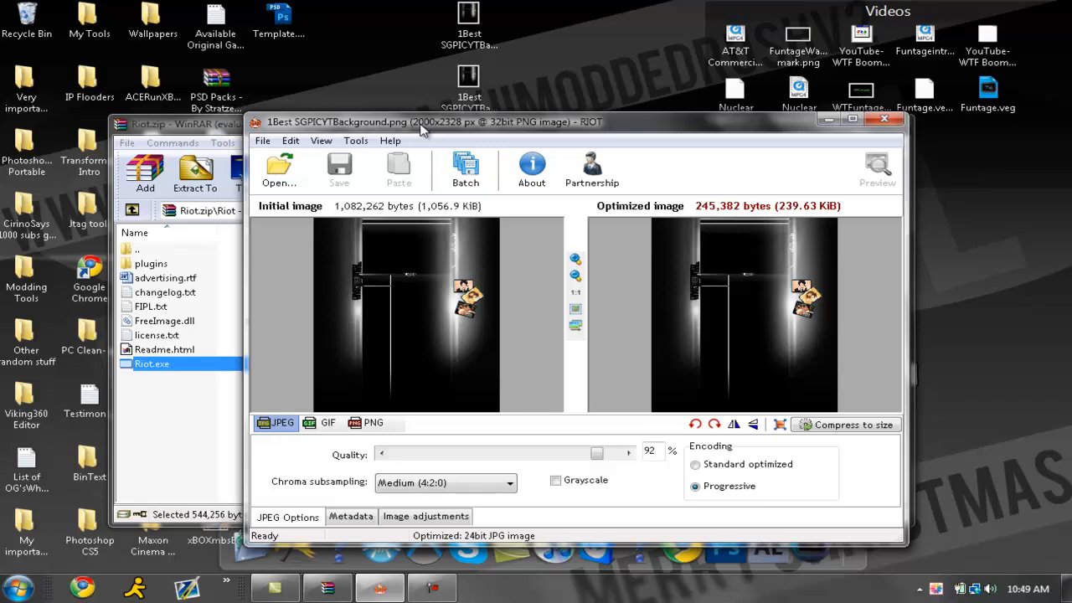
mouse_move(469, 124)
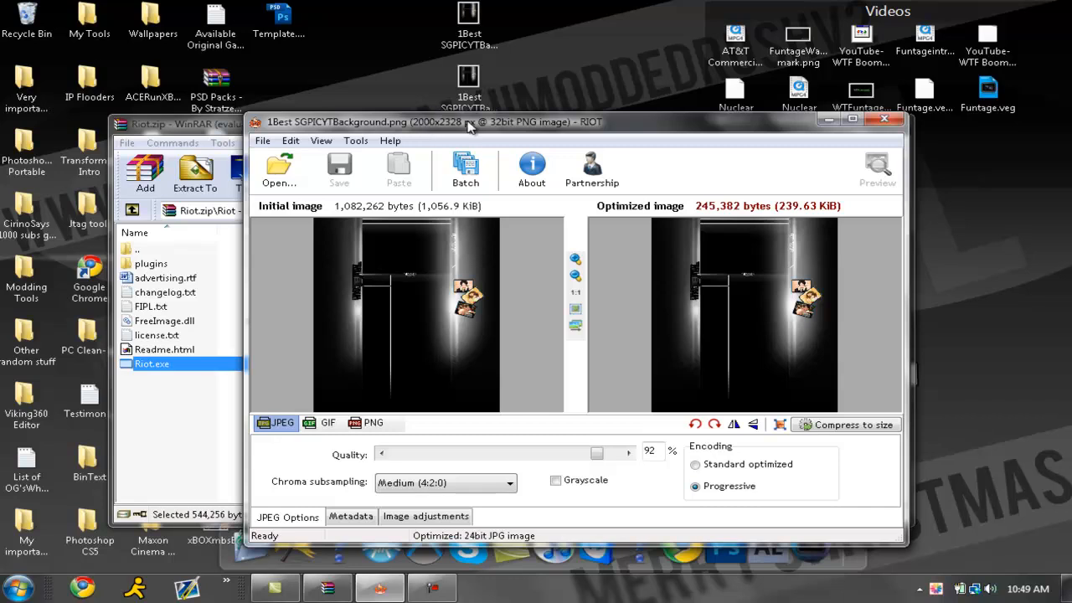